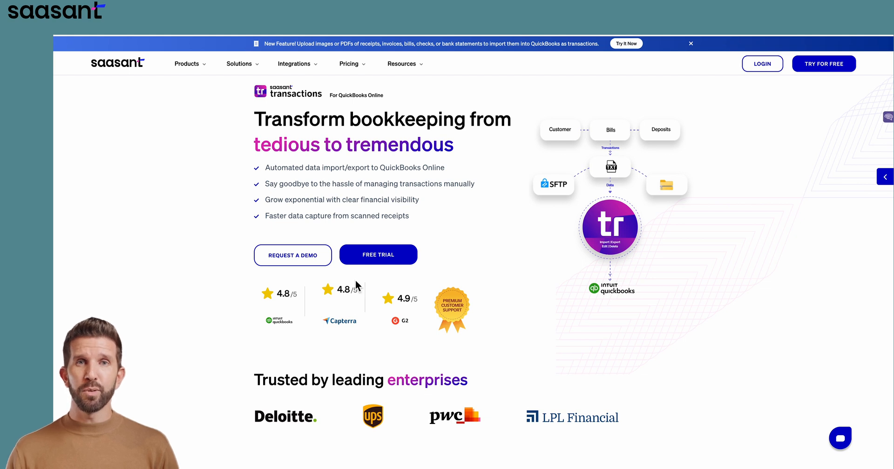
mouse_move(365, 271)
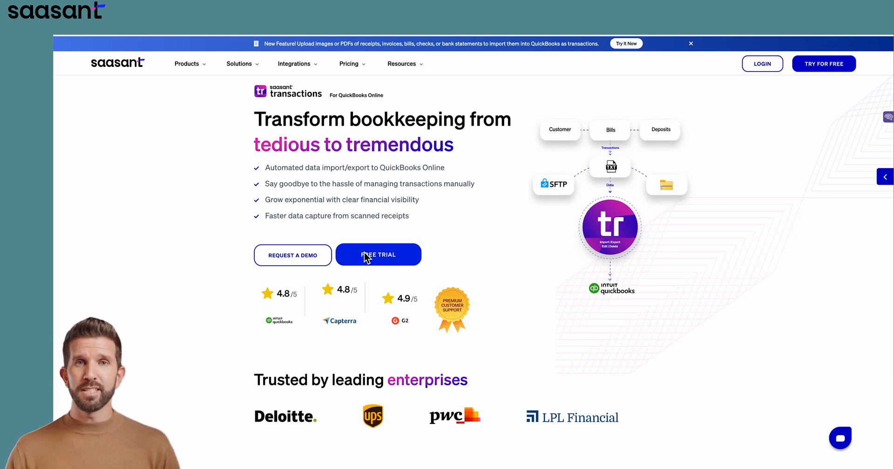
Step: Select the QuickBooks Online company and authorize SaaSAnt Transactions to access its data
scroll("down", 3)
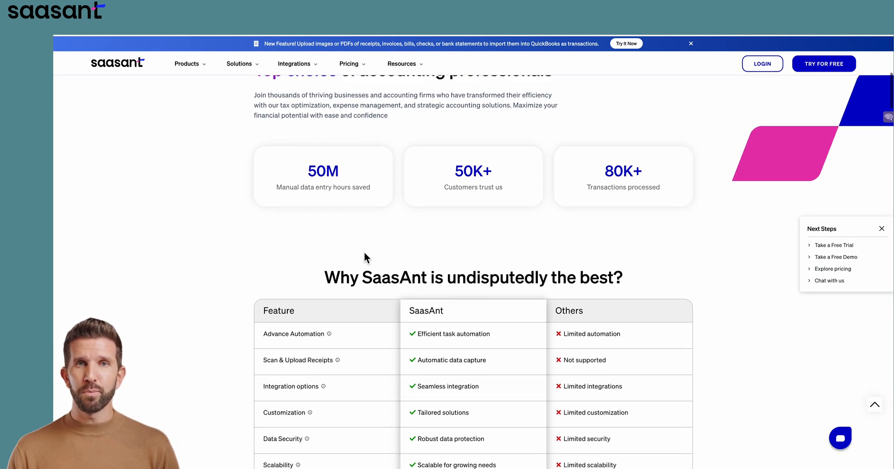
scroll("down", 3)
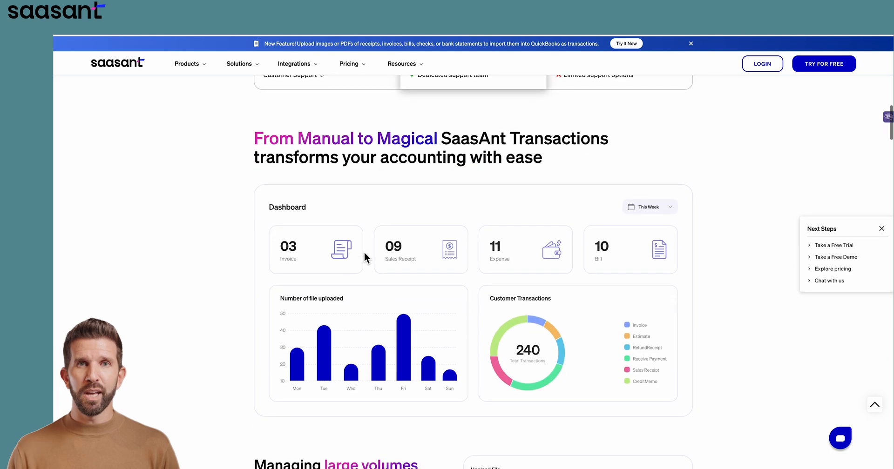
scroll("down", 3)
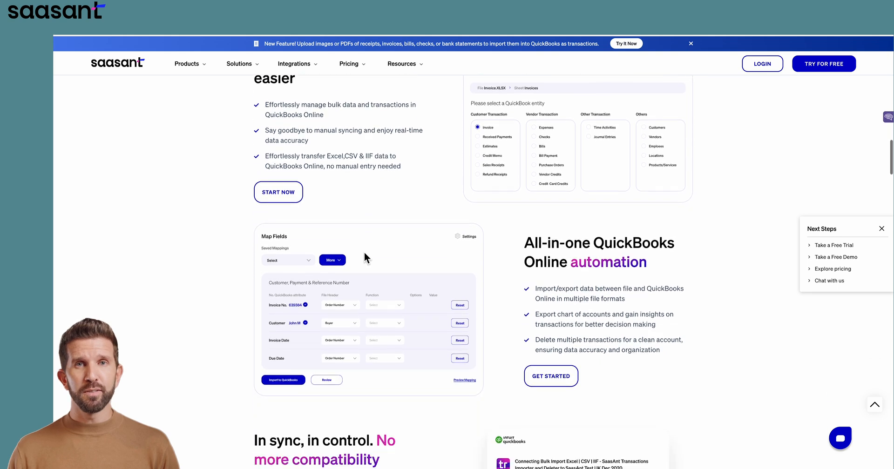
scroll("down", 3)
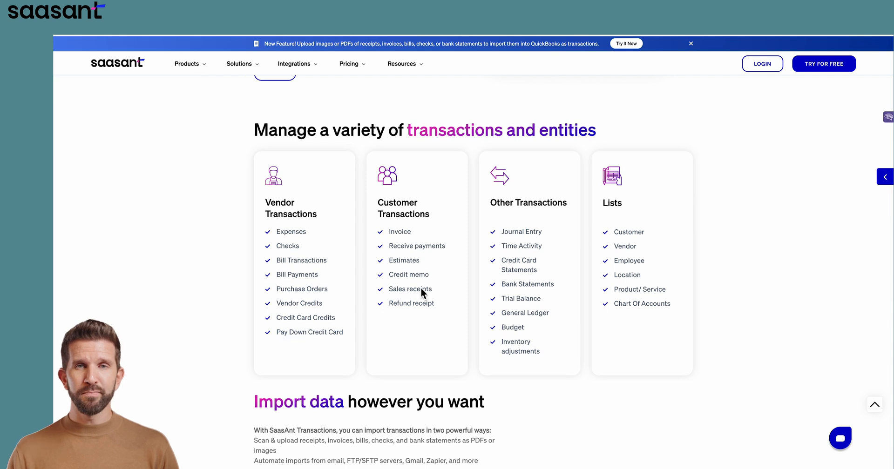
mouse_move(546, 354)
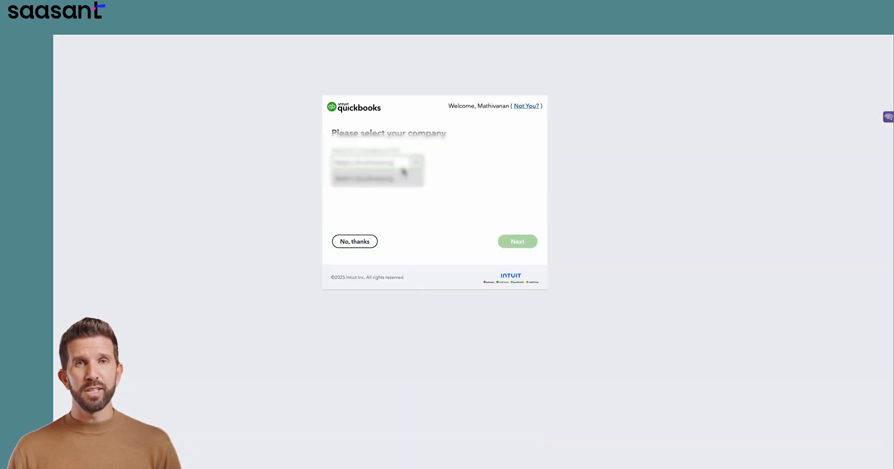
left_click(364, 163)
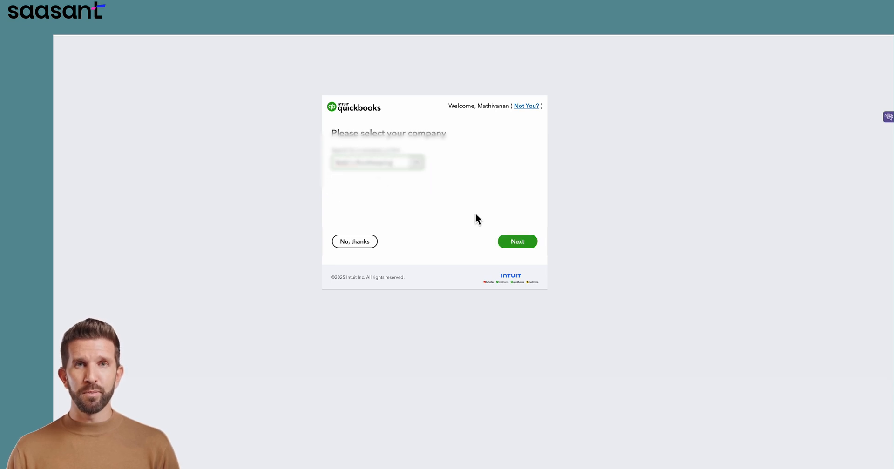
left_click(516, 242)
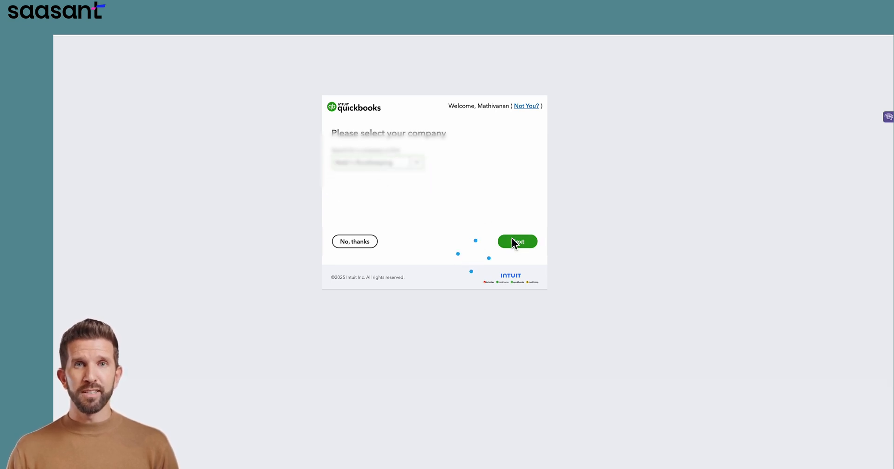
left_click(516, 242)
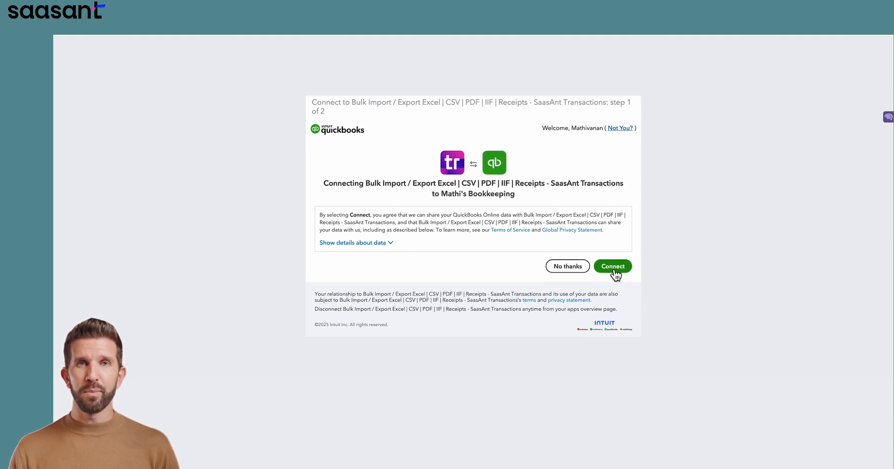
left_click(612, 266)
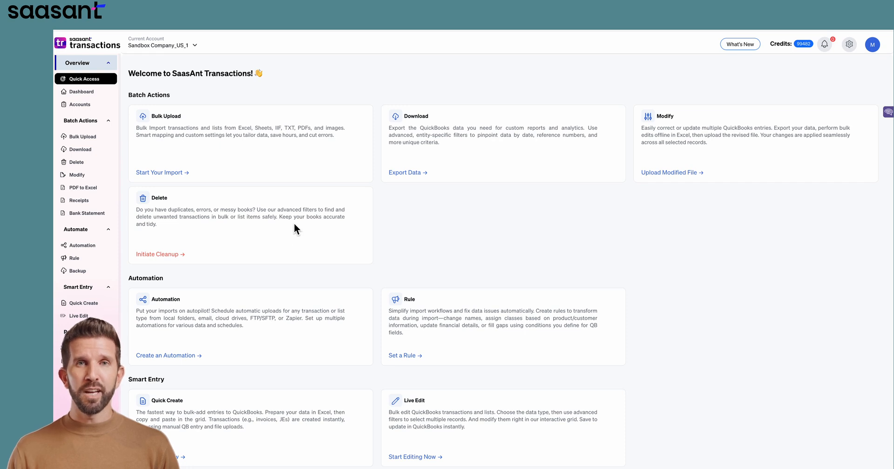
mouse_move(81, 92)
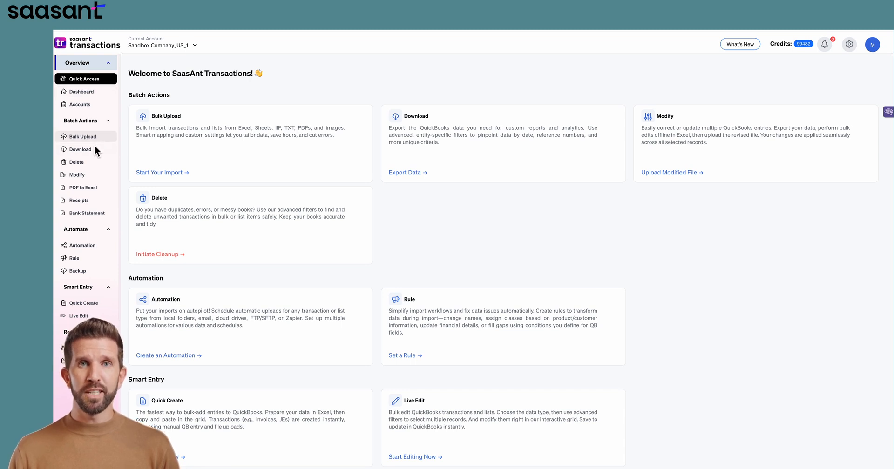
mouse_move(76, 175)
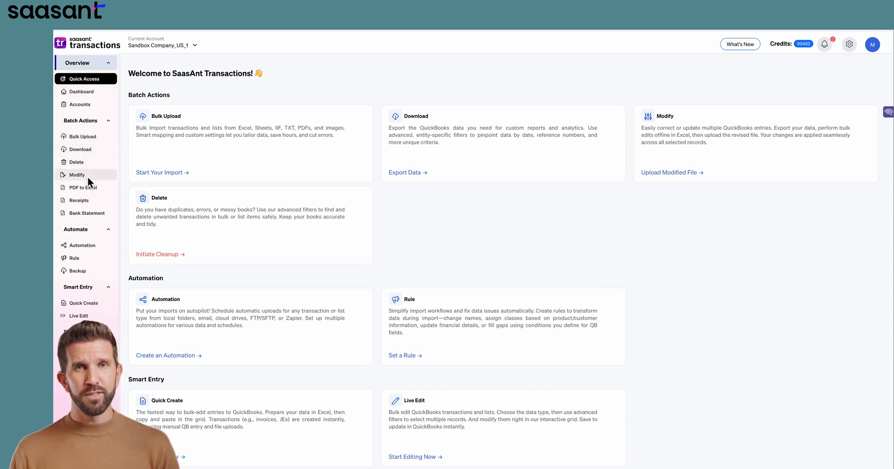
mouse_move(81, 281)
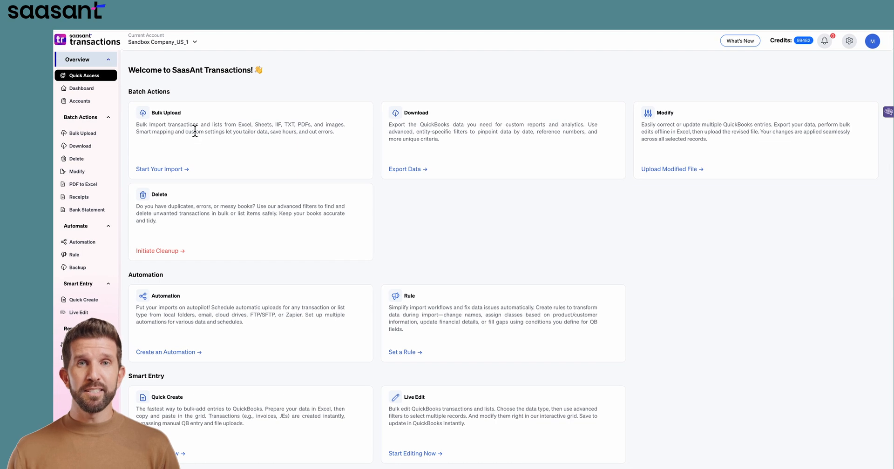
mouse_move(280, 139)
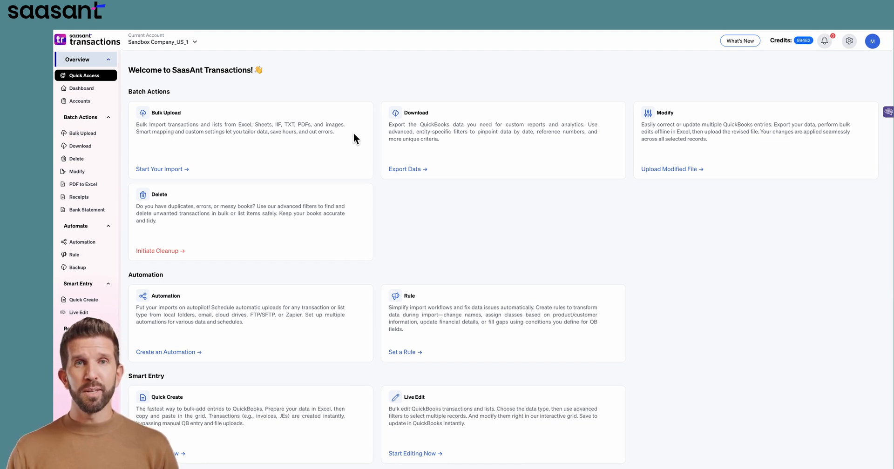
mouse_move(175, 173)
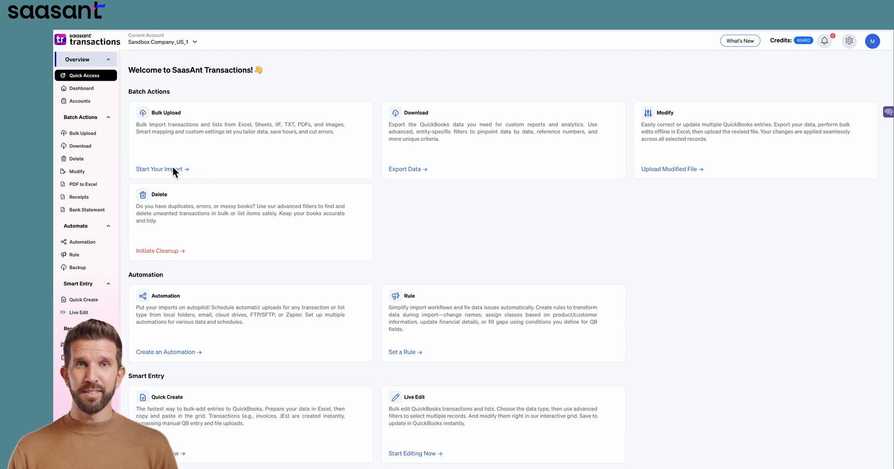
Step: Start a new Bulk Upload import from the Quick Access page
left_click(159, 169)
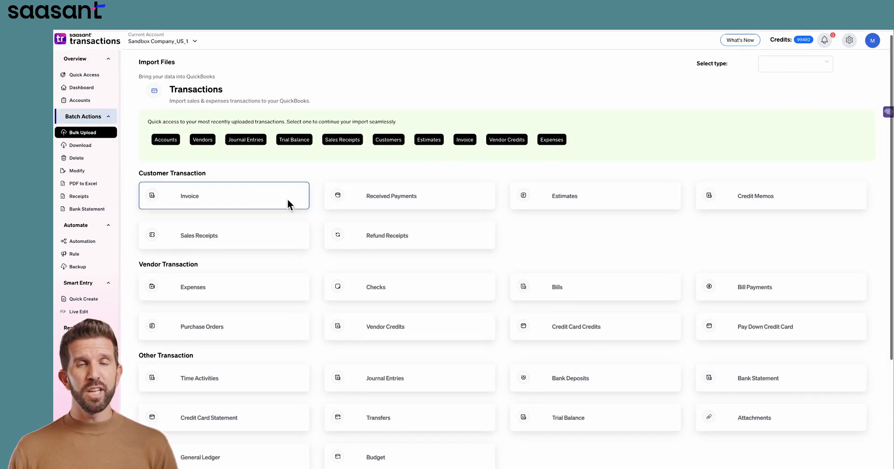
Step: Choose Journal Entries under Other Transaction as the import type
scroll("down", 3)
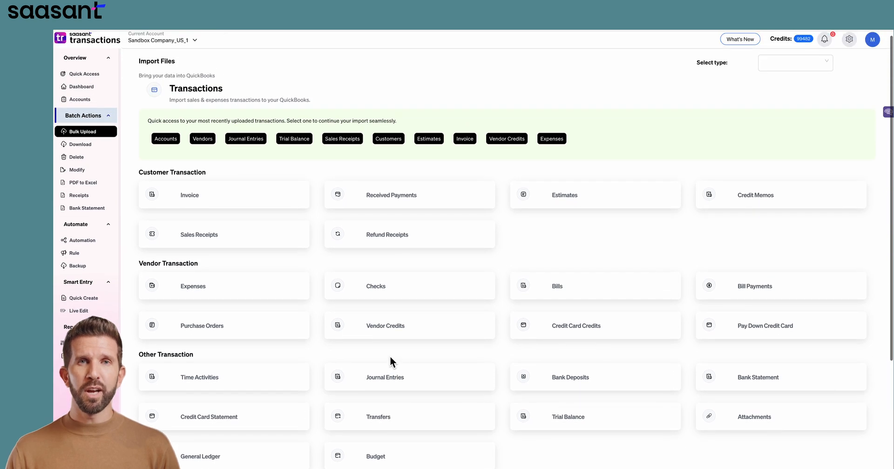
scroll("down", 3)
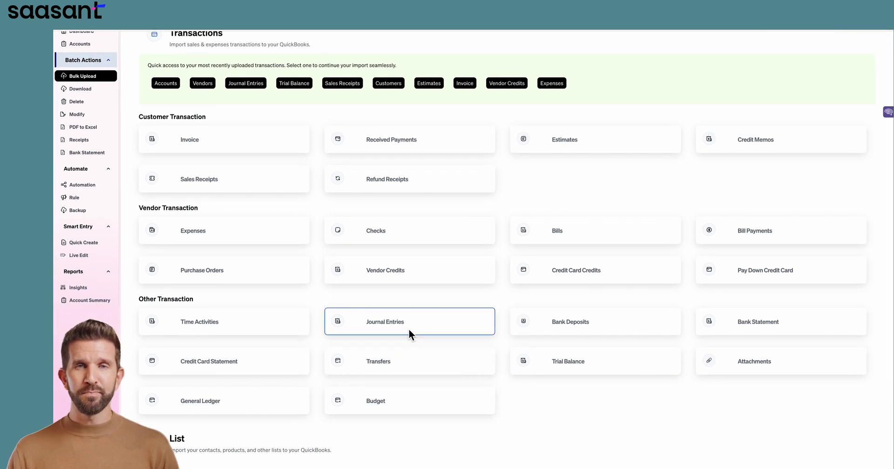
left_click(409, 322)
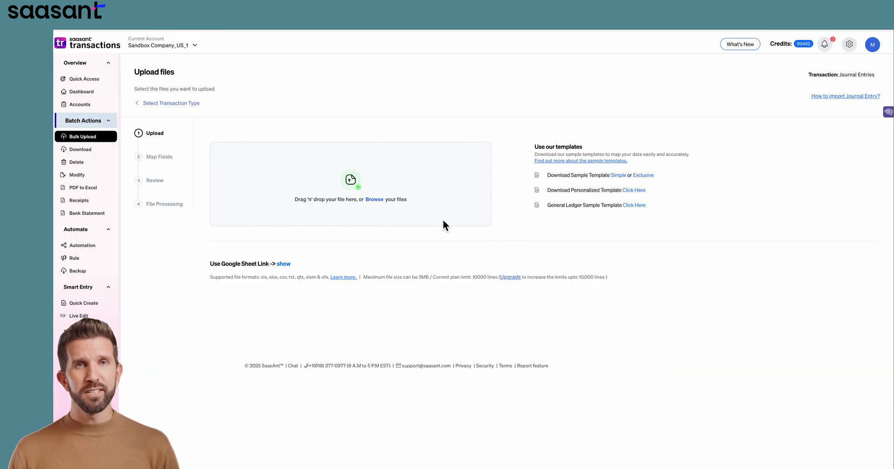
Step: Upload the Journal Entry.xlsx spreadsheet and continue to field mapping
left_click(374, 199)
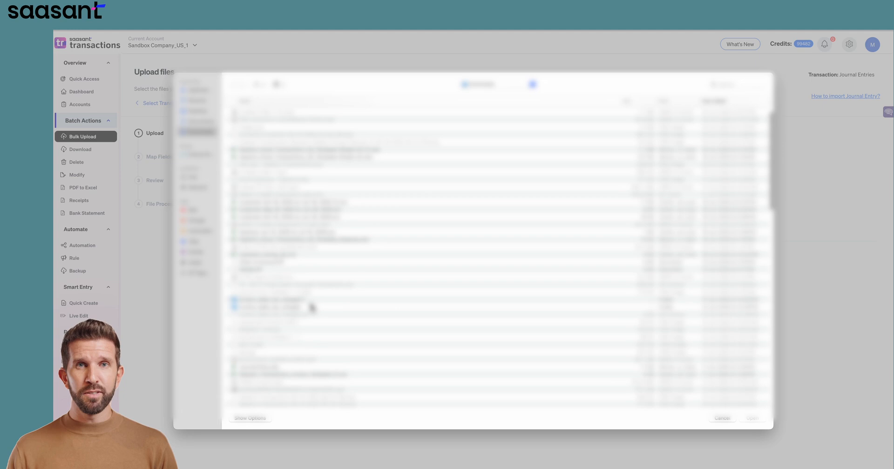
left_click(445, 367)
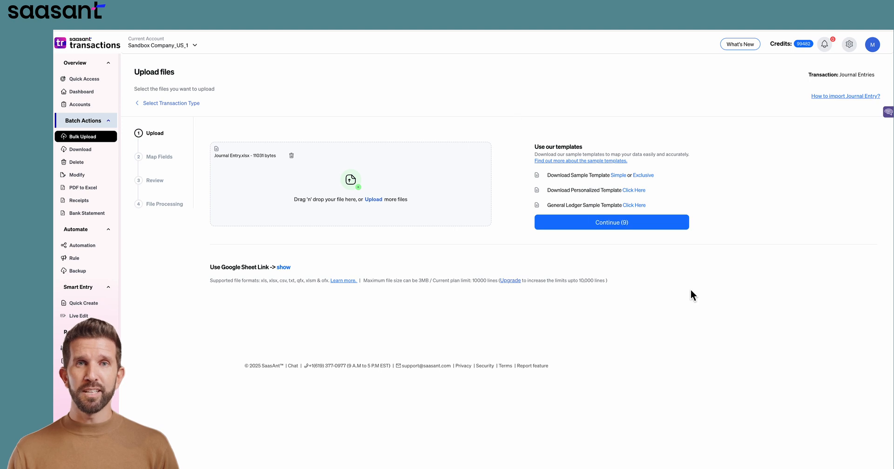
left_click(611, 223)
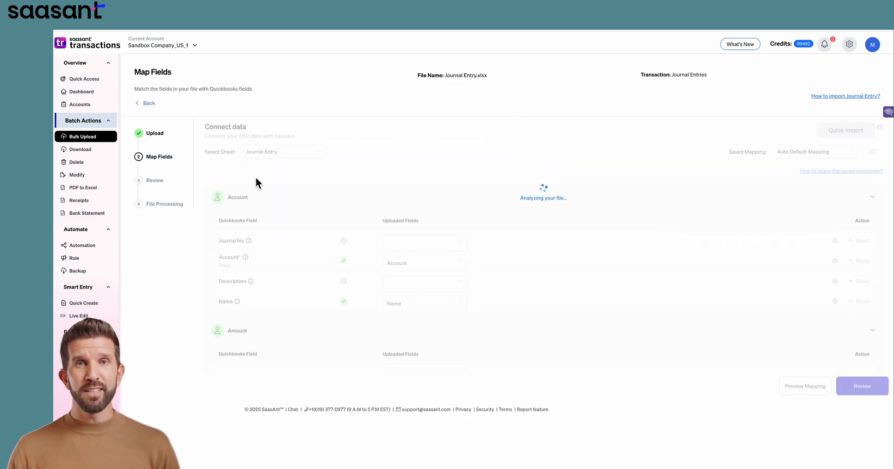
Step: Review the 50 mapped journal lines, check the QuickBooks preview, and upload them
left_click(861, 386)
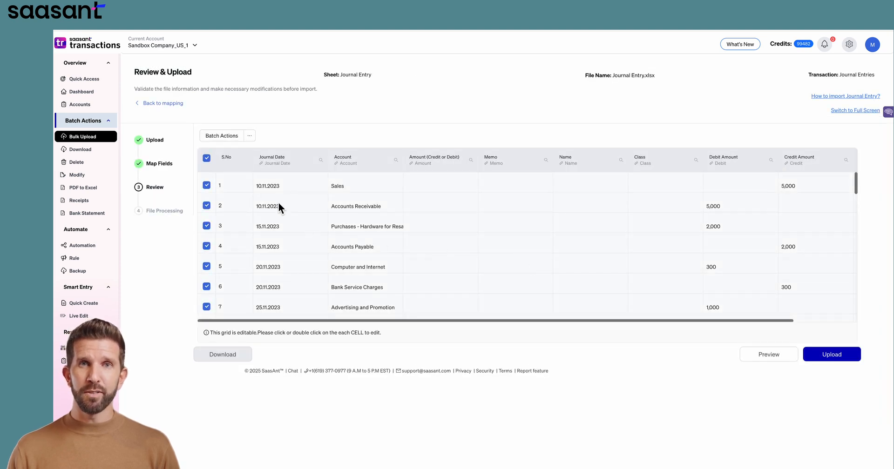
mouse_move(402, 221)
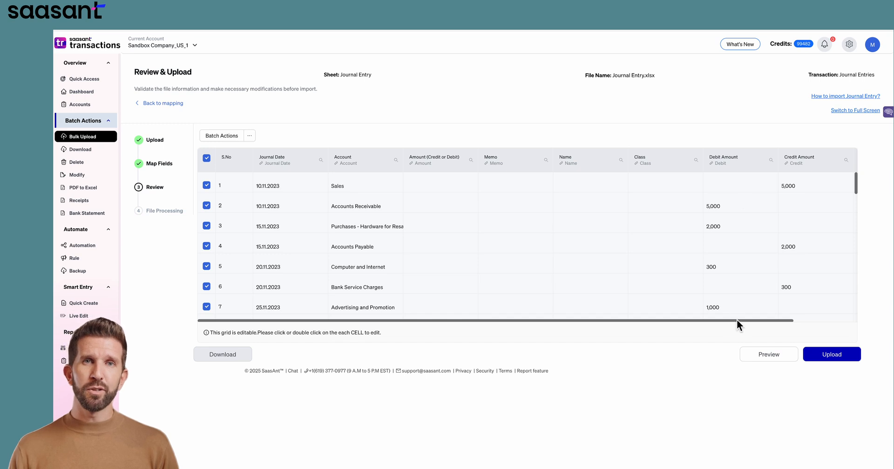
scroll("down", 3)
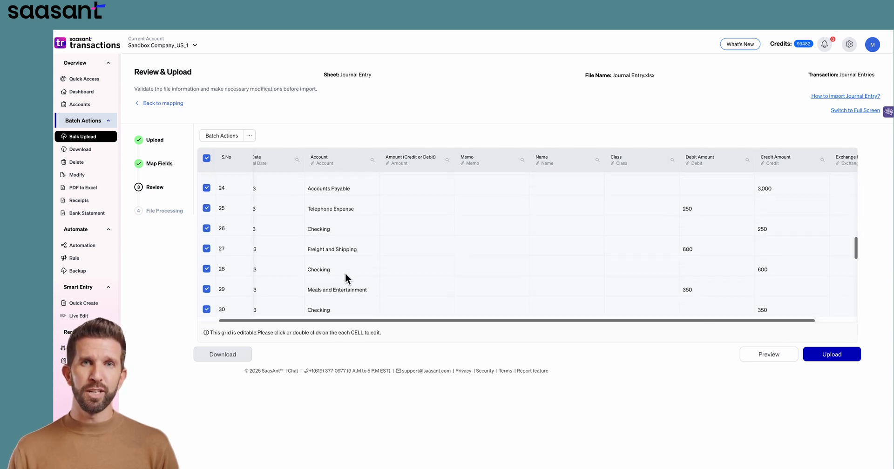
scroll("down", 3)
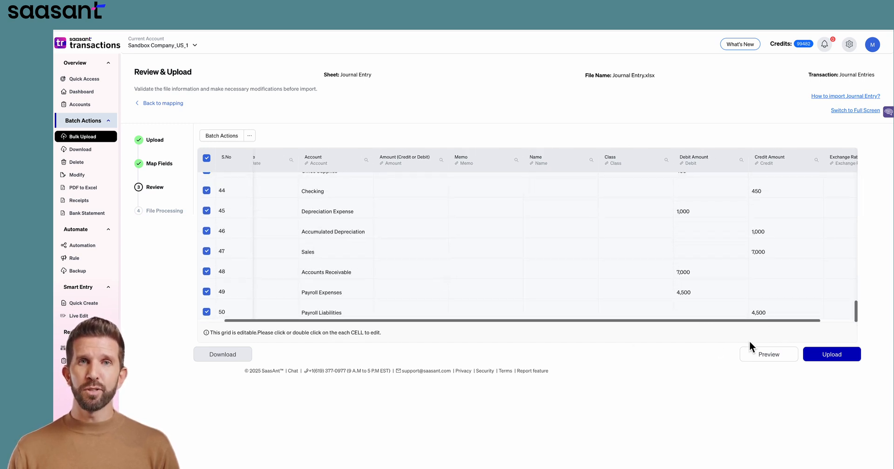
left_click(768, 354)
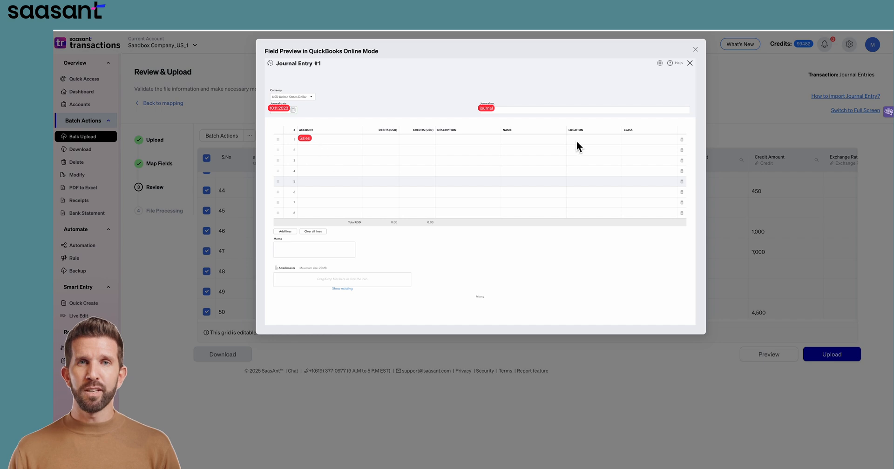
left_click(690, 63)
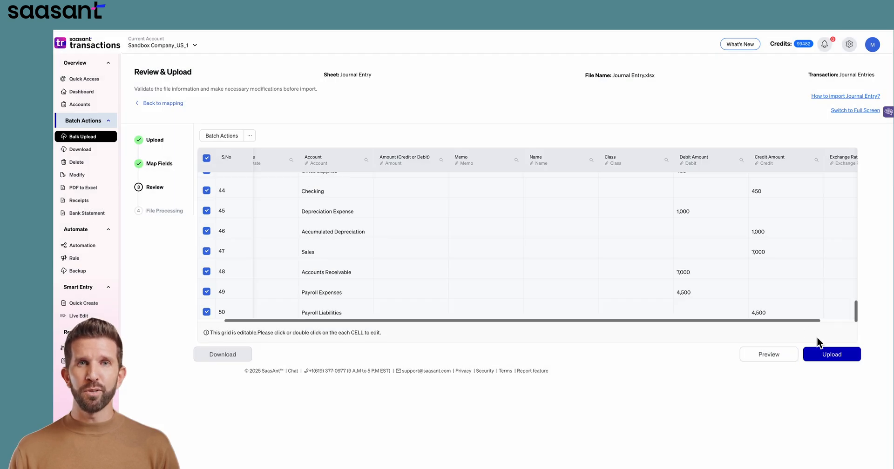
left_click(830, 354)
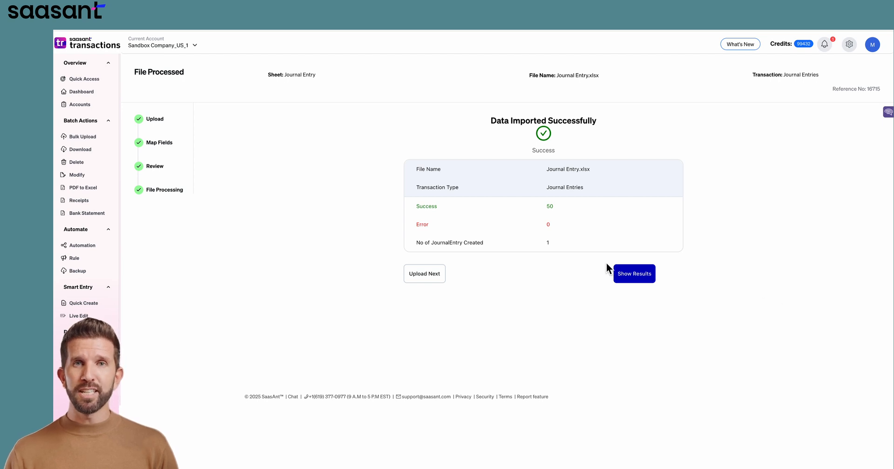
Step: Show the import results listing the 50 imported lines balancing at $87,728.15
left_click(634, 273)
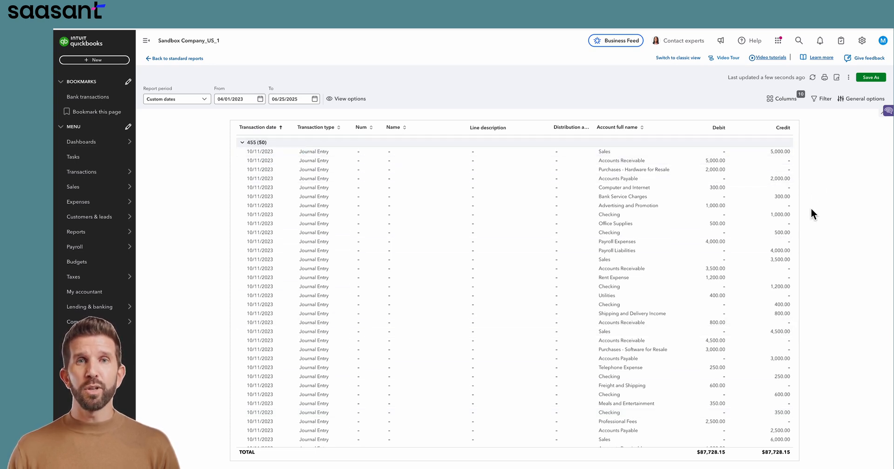
mouse_move(285, 128)
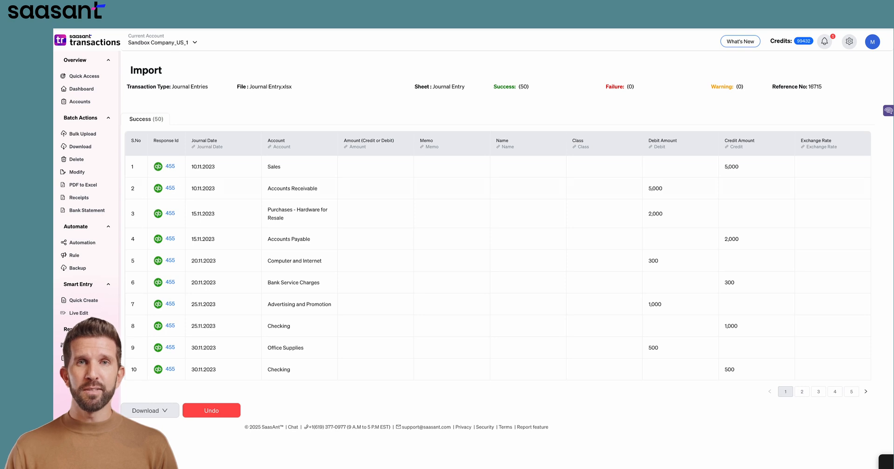
Step: Undo the imported journal entry, bringing up the Delete confirmation
left_click(211, 411)
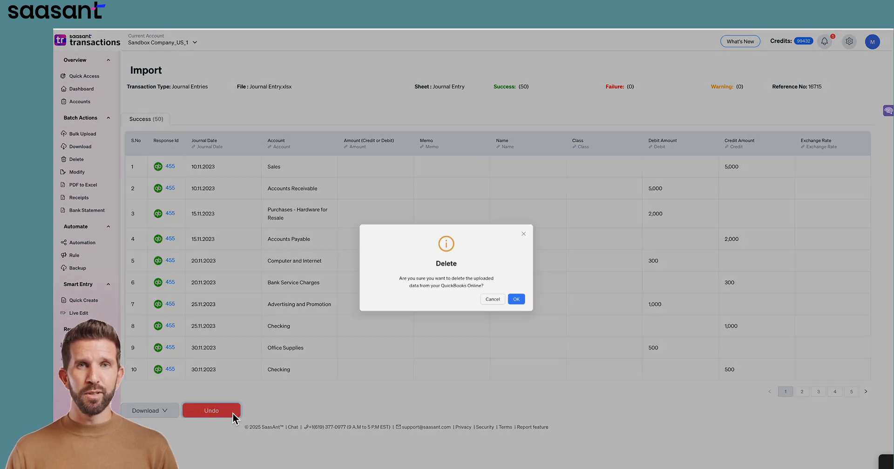